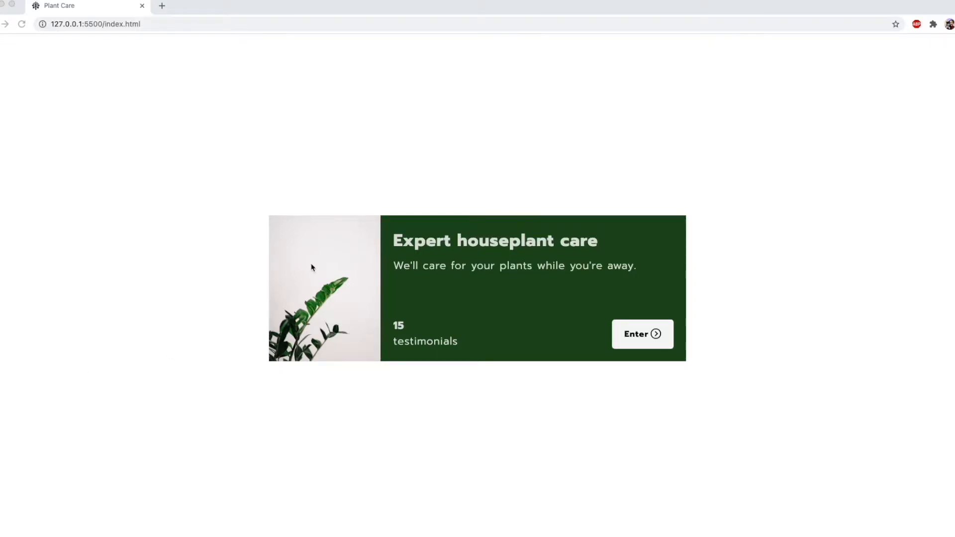
{"action": "mouse_move", "coordinate": [37, 16]}
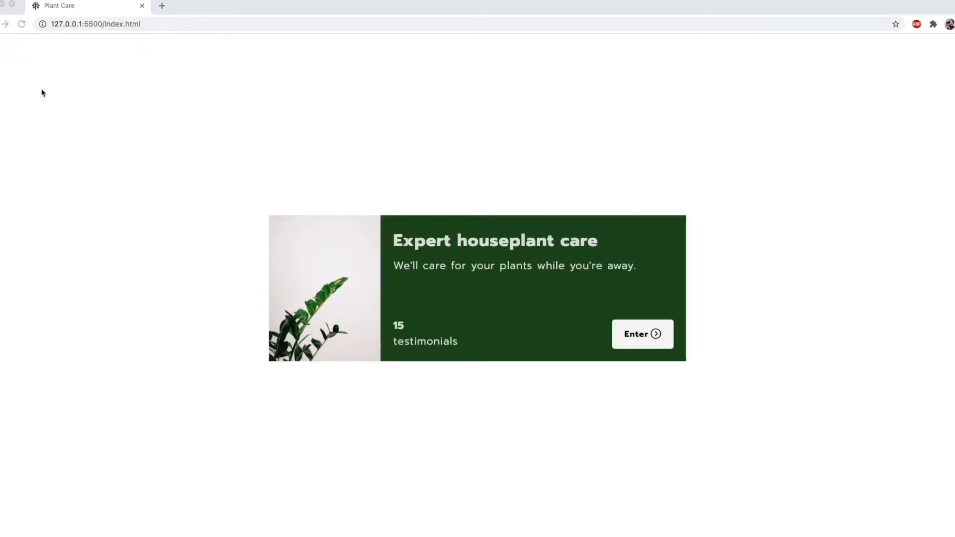
{"action": "mouse_move", "coordinate": [125, 392]}
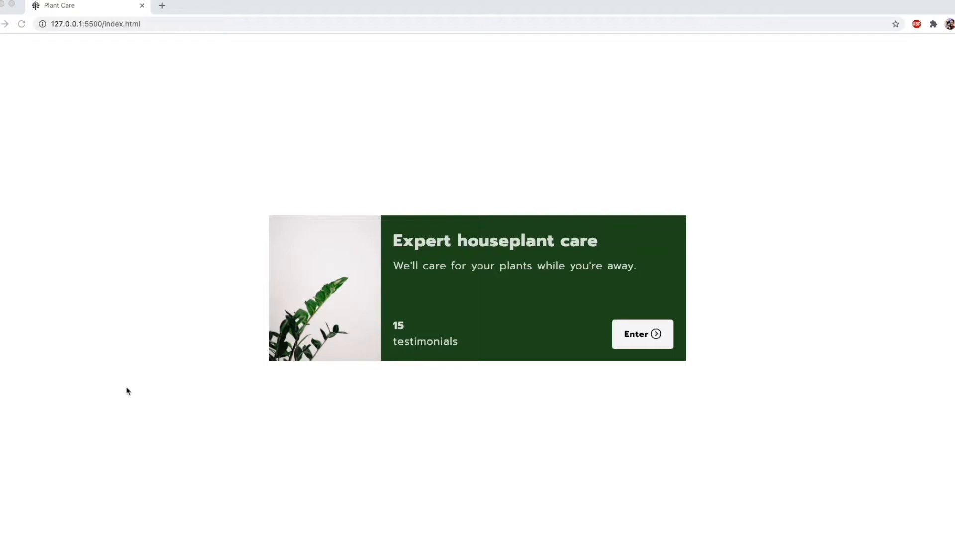
Search iconmonstr for 'plant' and download the Tree 8 icon as SVG.
{"action": "left_click", "coordinate": [163, 5]}
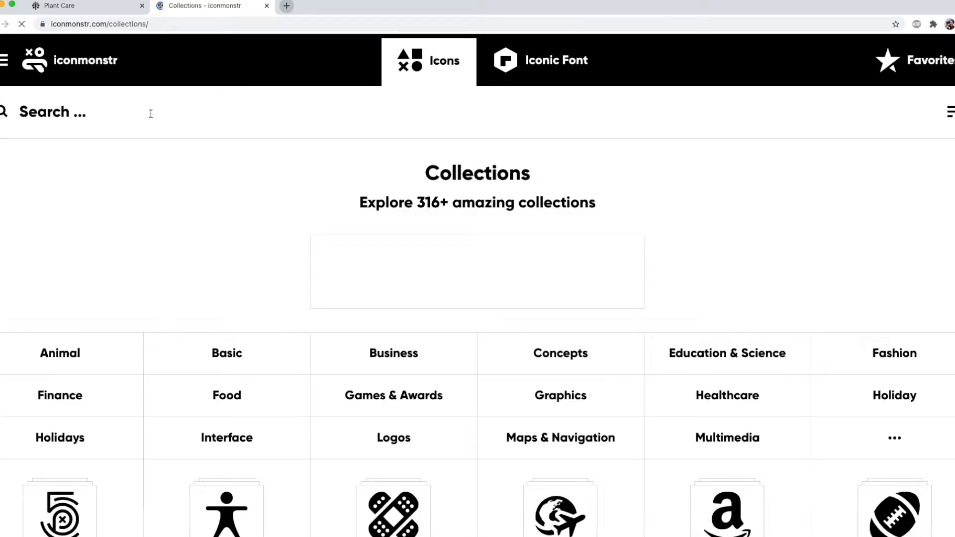
{"action": "type", "text": "plant"}
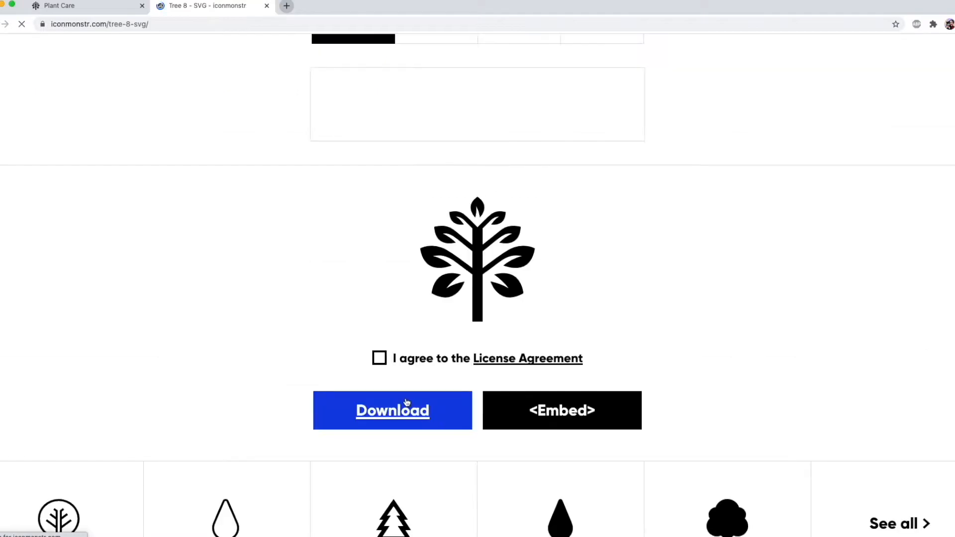
{"action": "left_click", "coordinate": [379, 357]}
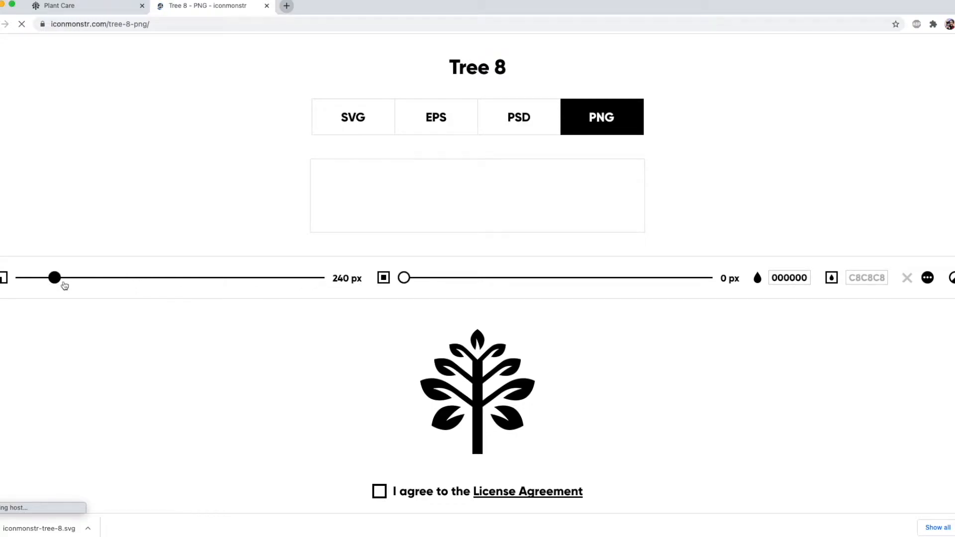
Switch Tree 8 to PNG and shrink its size to 24 px.
{"action": "left_click_drag", "start_coordinate": [54, 278], "coordinate": [88, 277]}
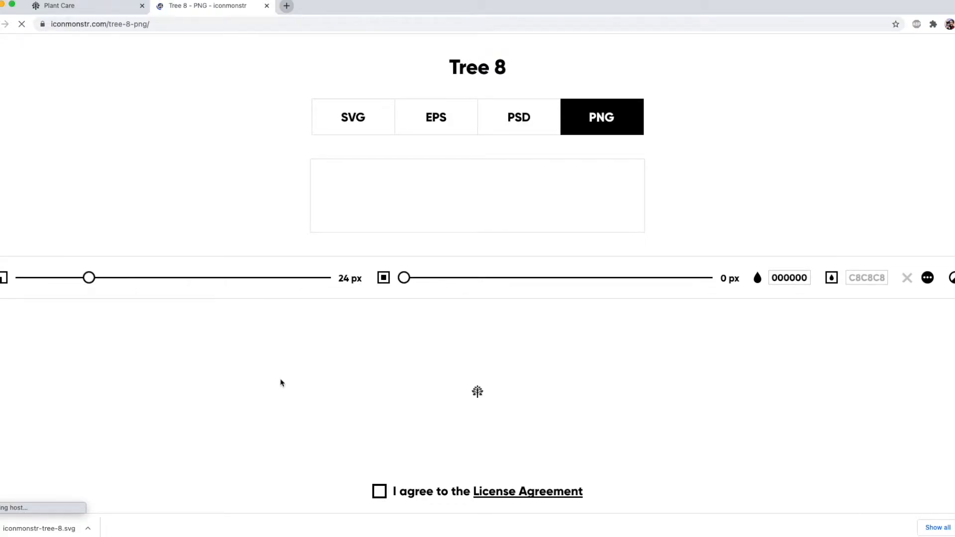
{"action": "scroll", "scroll_direction": "down", "scroll_amount": 3}
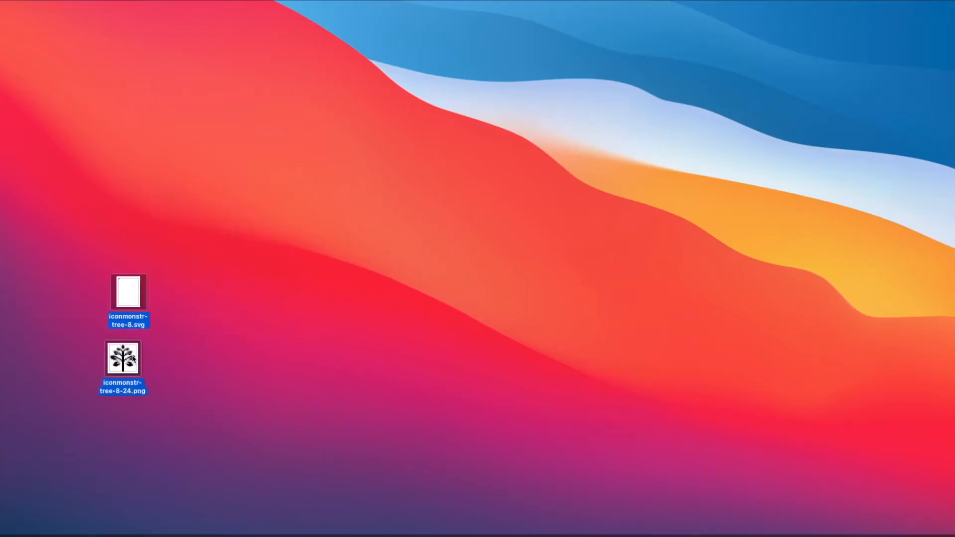
Rename the downloaded desktop icons to tree.svg and tree.png.
{"action": "right_click", "coordinate": [128, 293]}
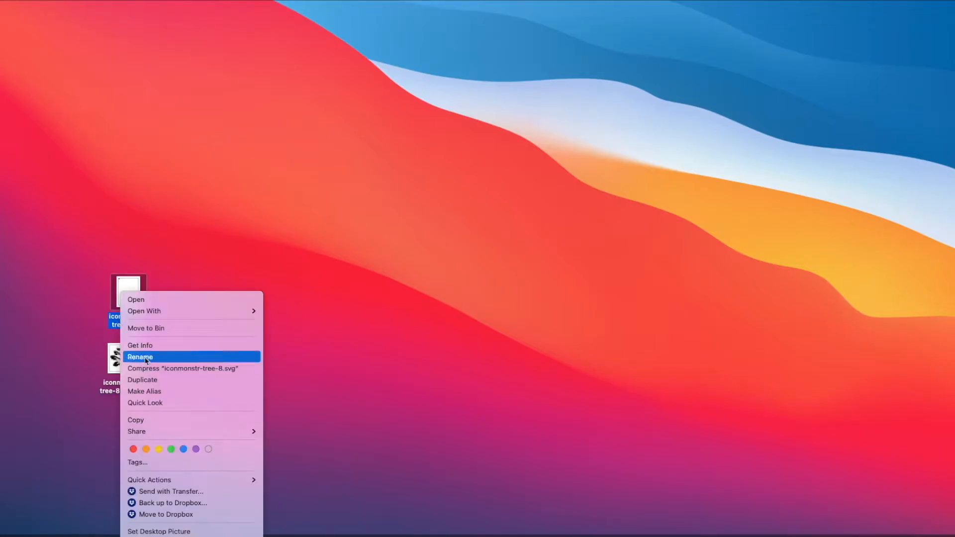
{"action": "left_click", "coordinate": [140, 356]}
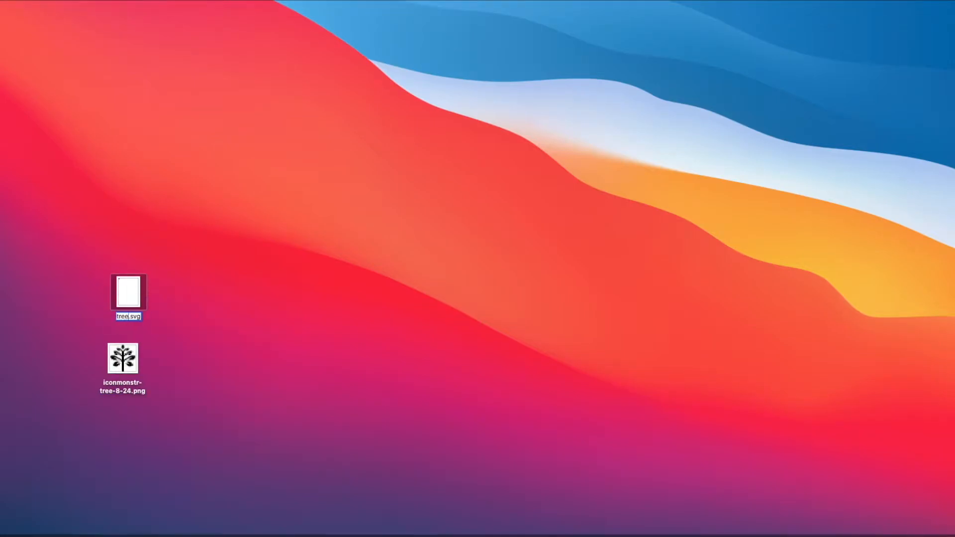
{"action": "right_click", "coordinate": [122, 358]}
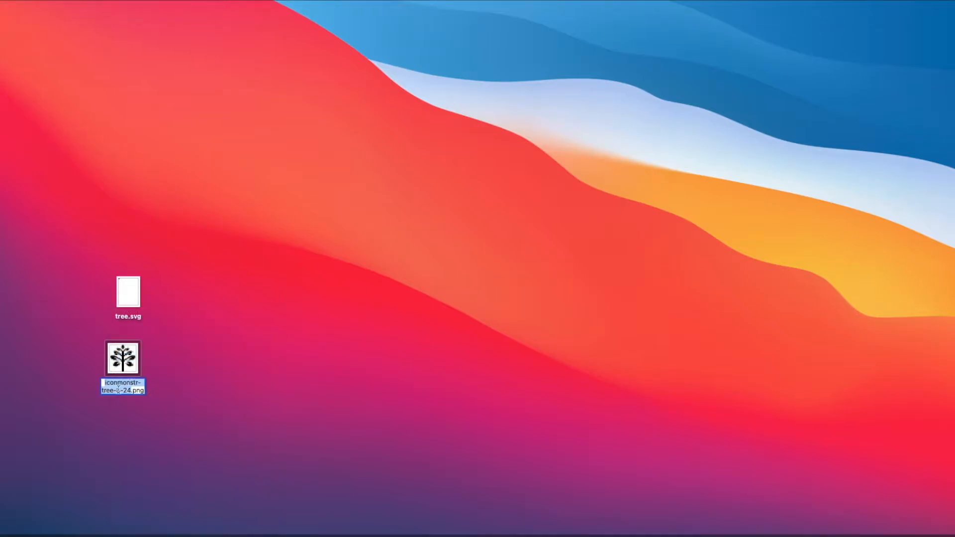
{"action": "type", "text": "tree.png"}
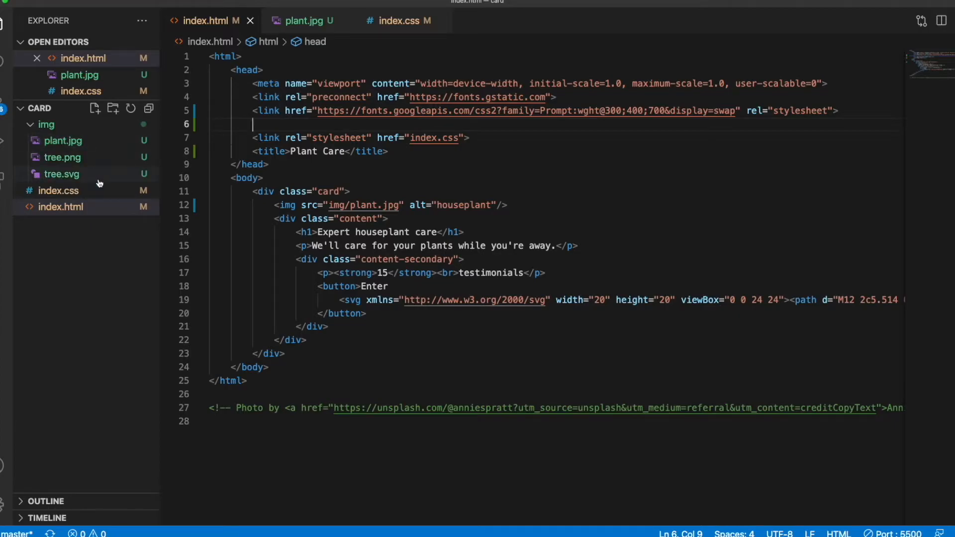
{"action": "mouse_move", "coordinate": [98, 264]}
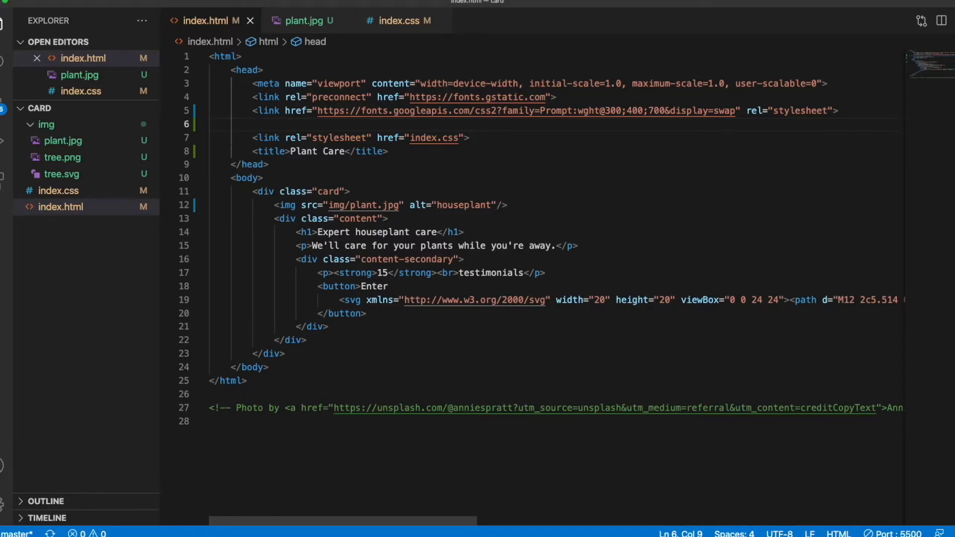
Add <link rel="icon" type="image/png" href="img/tree.png"> to index.html's head.
{"action": "type", "text": "<link rel=\"\">"}
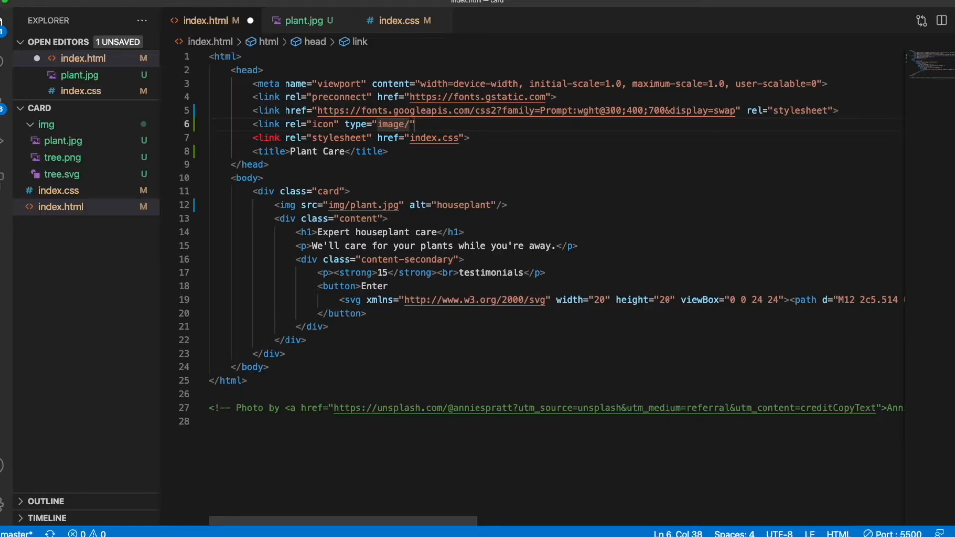
{"action": "type", "text": "png"}
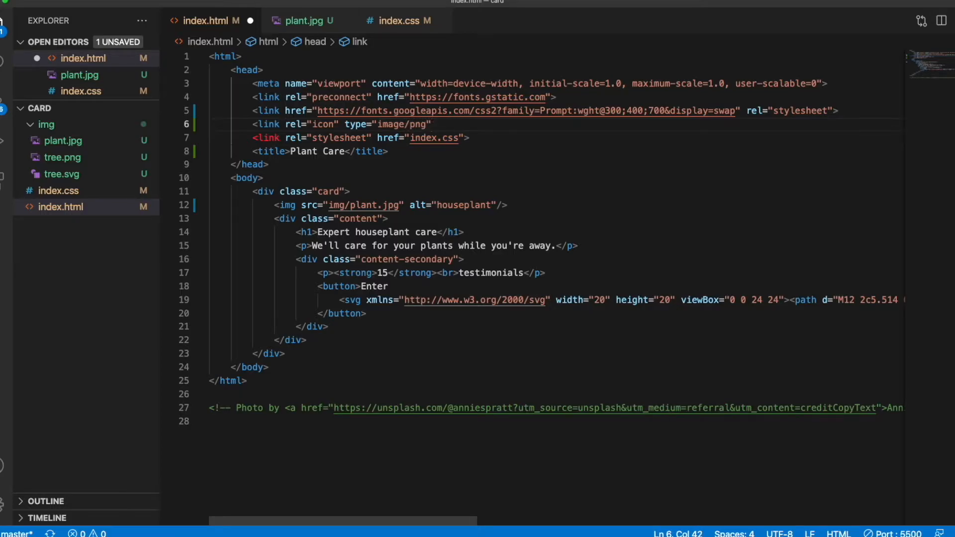
{"action": "type", "text": "href"}
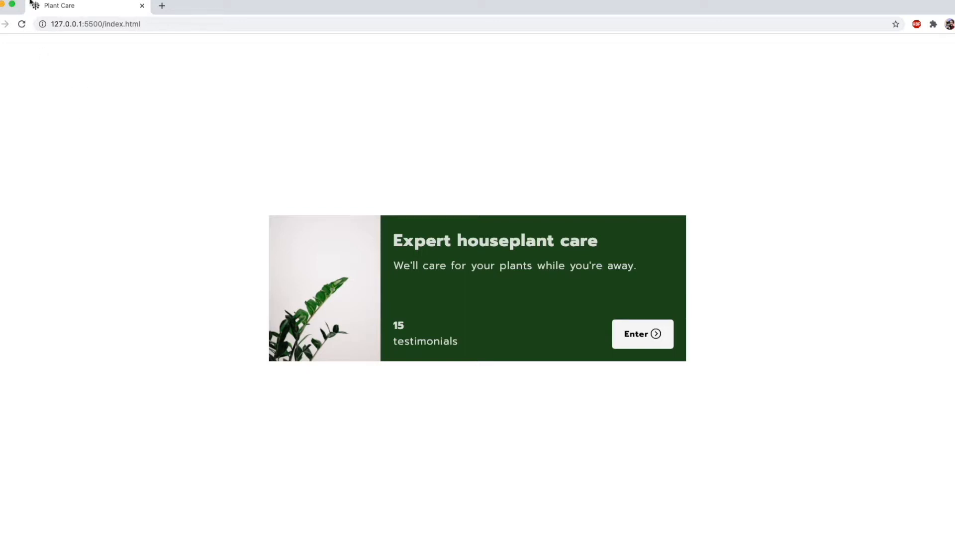
{"action": "mouse_move", "coordinate": [31, 99]}
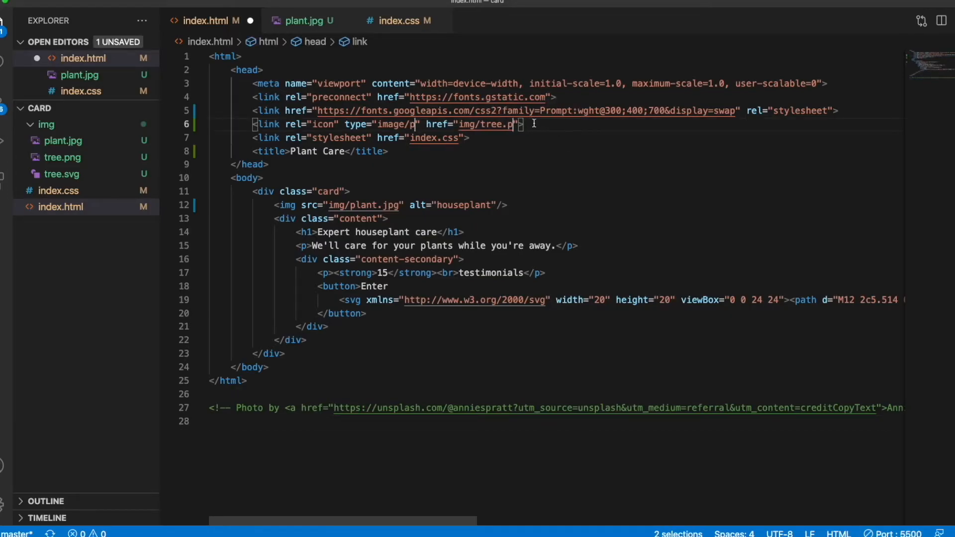
Retarget the icon link to type image/svg and href img/tree.svg.
{"action": "type", "text": "svg"}
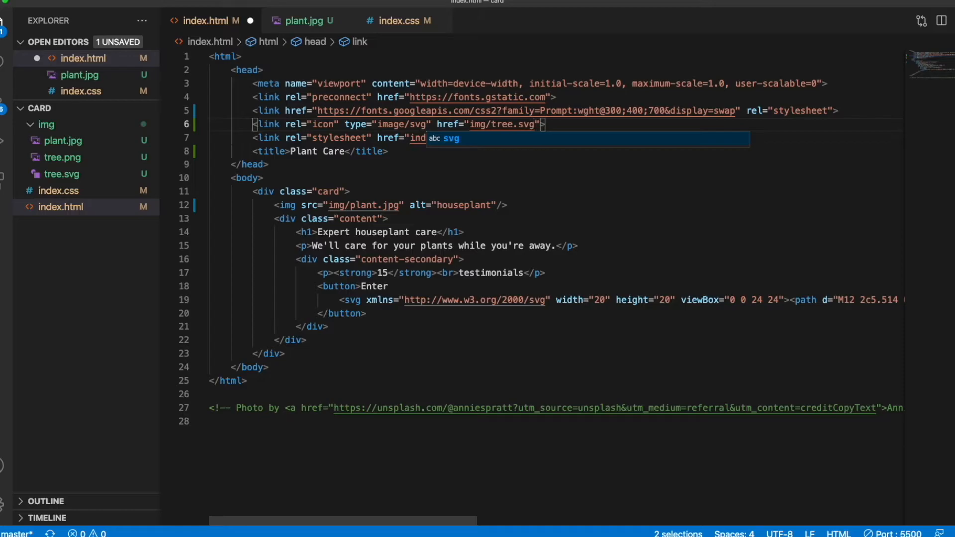
{"action": "mouse_move", "coordinate": [336, 156]}
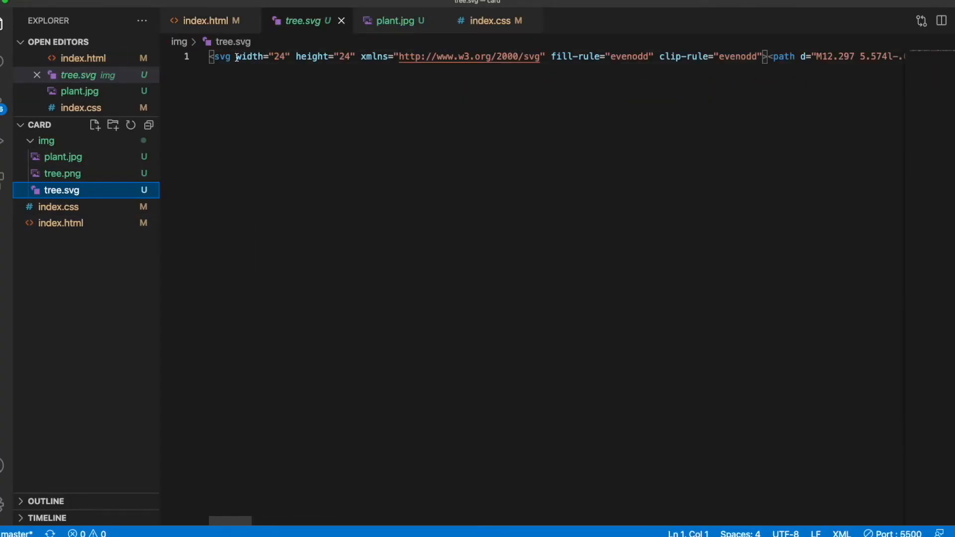
Add fill="#194a19" to the opening <svg> tag in tree.svg.
{"action": "type", "text": "fill"}
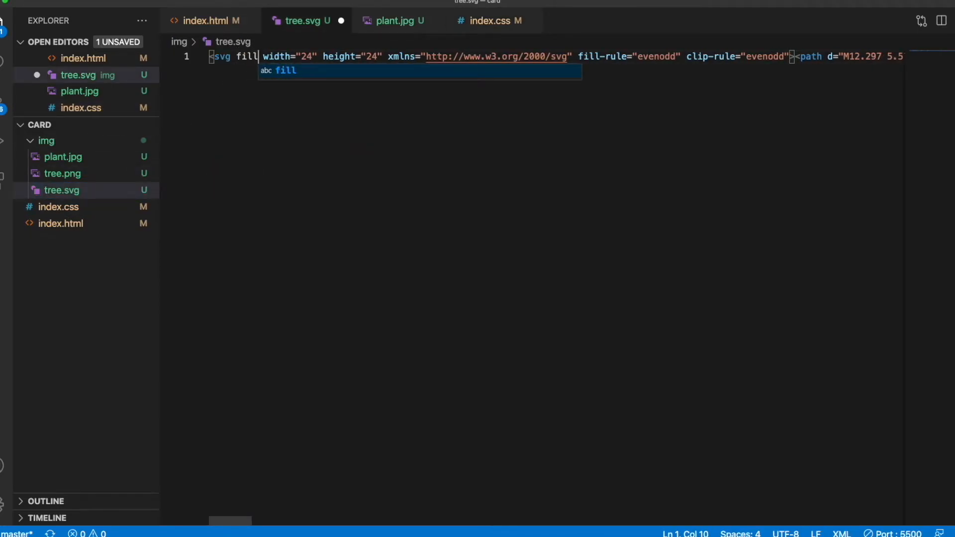
{"action": "type", "text": "=\"#194a19\""}
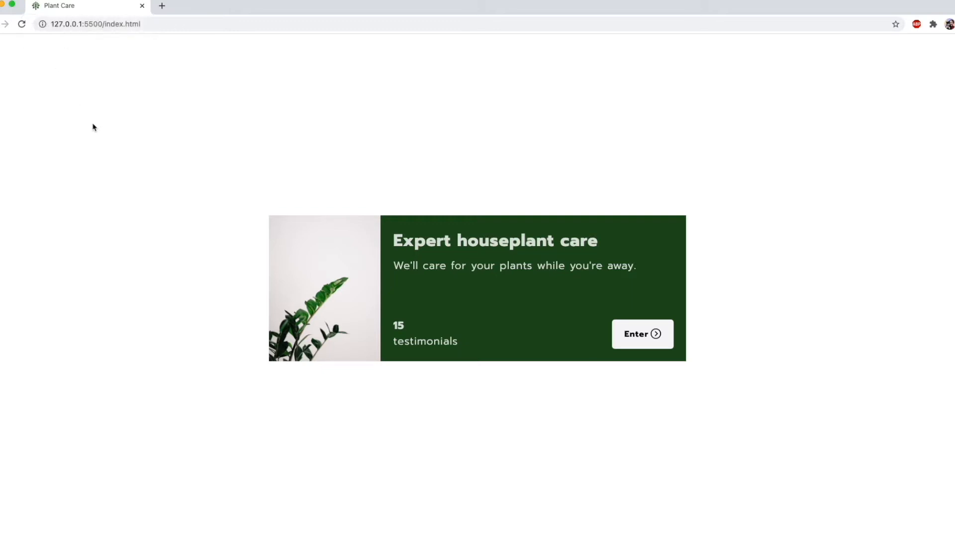
{"action": "mouse_move", "coordinate": [193, 122]}
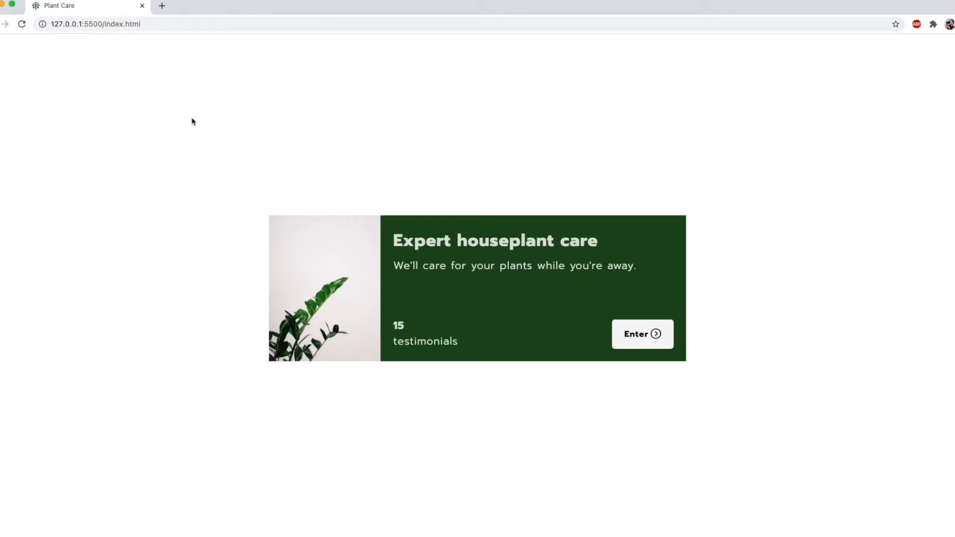
{"action": "mouse_move", "coordinate": [374, 126]}
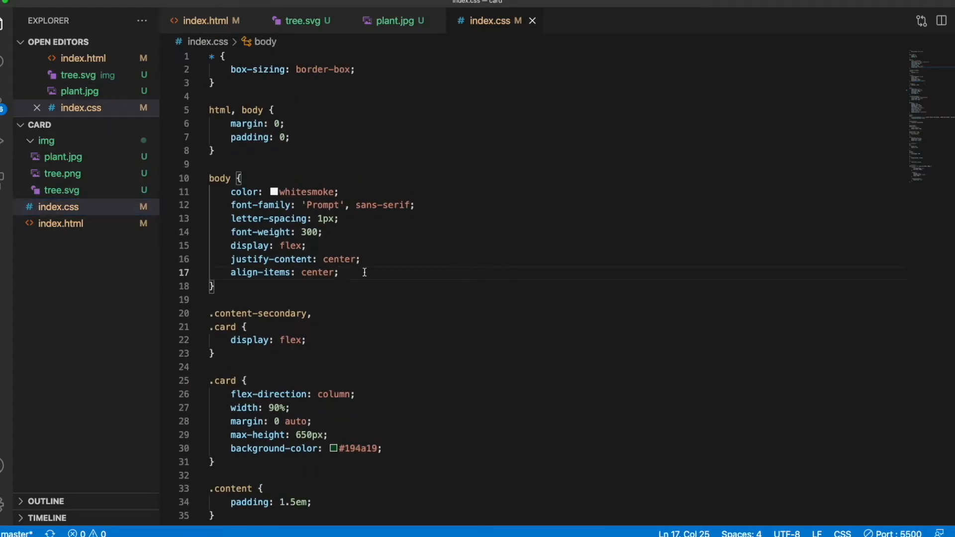
Add cursor: url("img/tree.svg"), auto; to the body rule in index.css.
{"action": "key", "text": "Enter"}
{"action": "type", "text": "cursor: ;"}
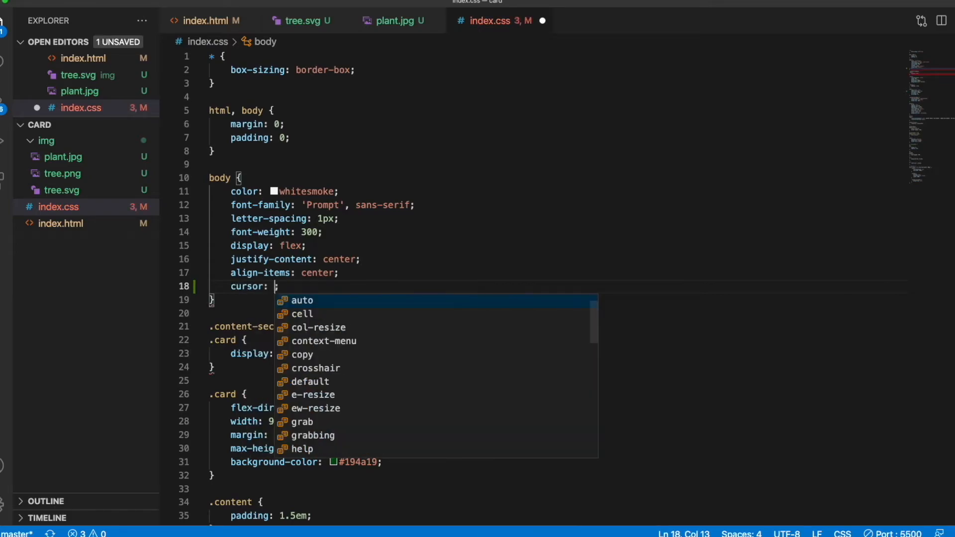
{"action": "type", "text": "url(\"\")"}
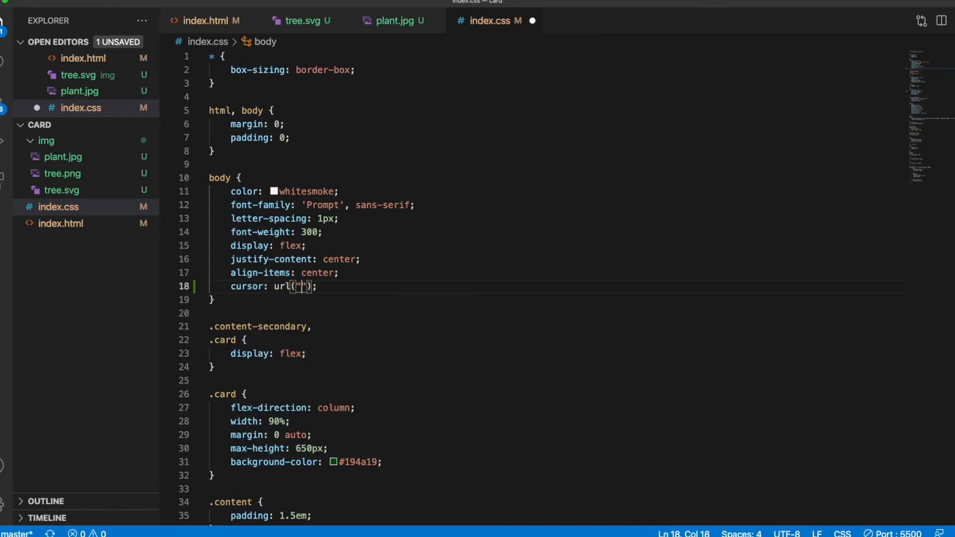
{"action": "type", "text": "img/tree.svg"}
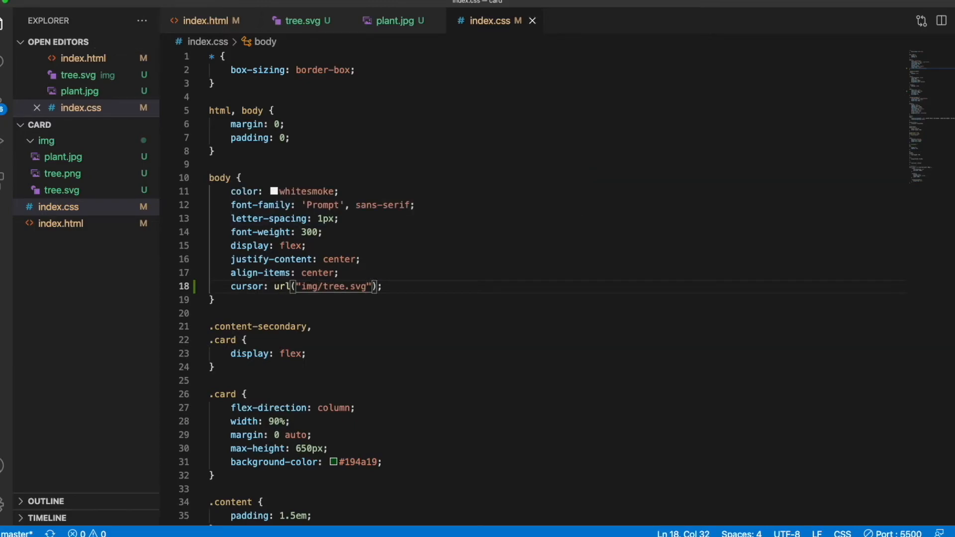
{"action": "type", "text": ", auto"}
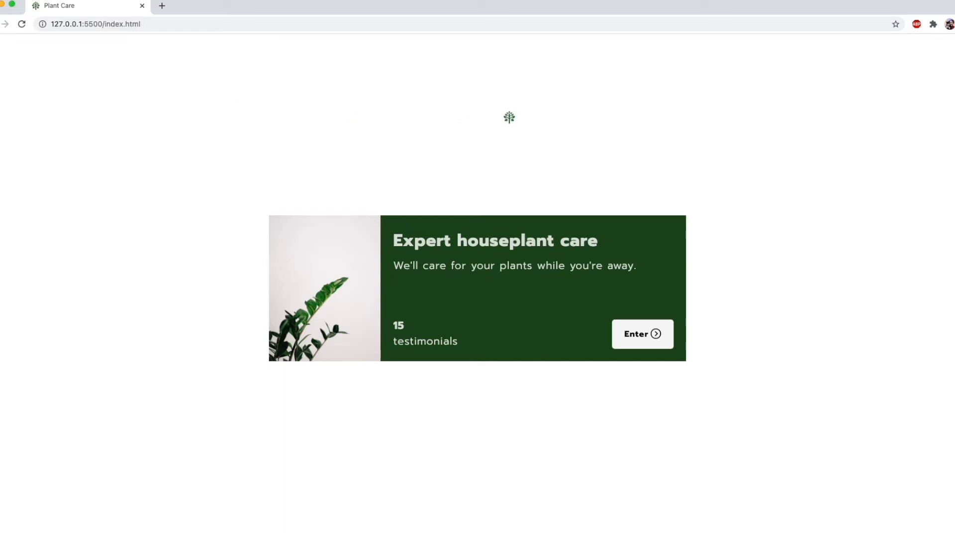
{"action": "mouse_move", "coordinate": [36, 20]}
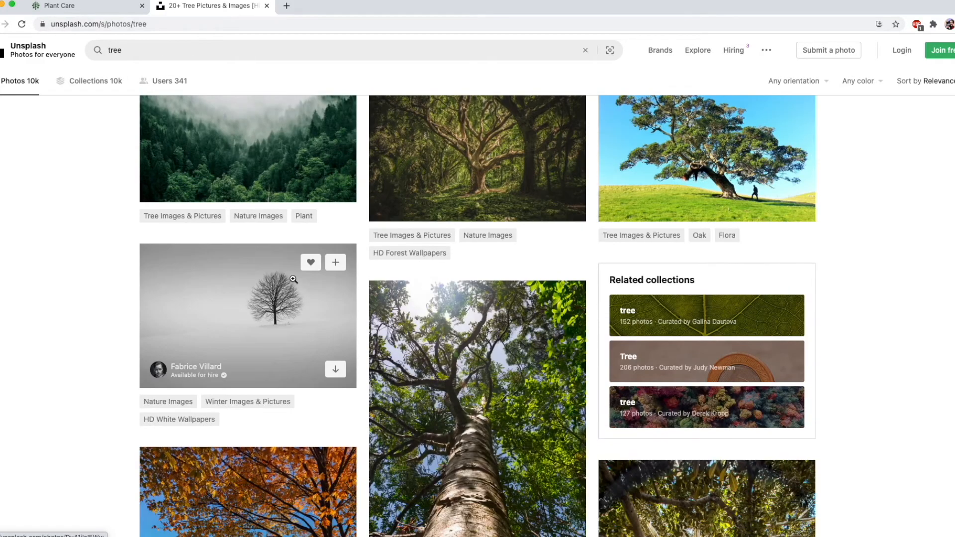
Download the mossy twisted tree photo from the Unsplash tree results.
{"action": "scroll", "scroll_direction": "down", "scroll_amount": 3}
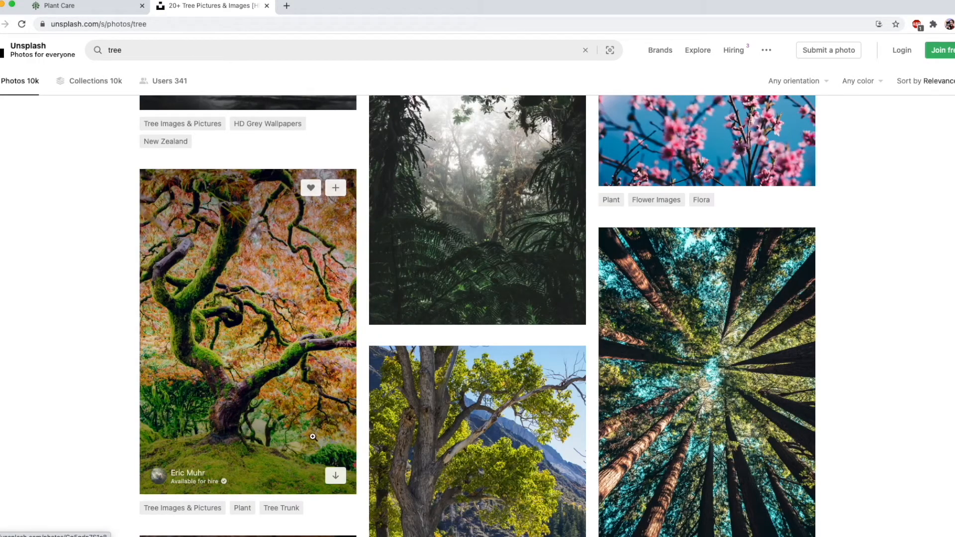
{"action": "left_click", "coordinate": [335, 474]}
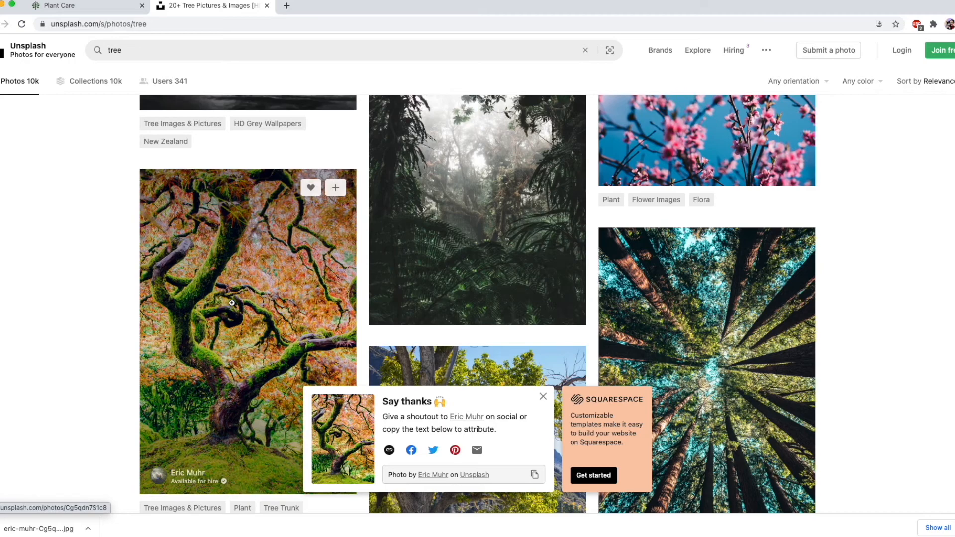
{"action": "left_click", "coordinate": [534, 474]}
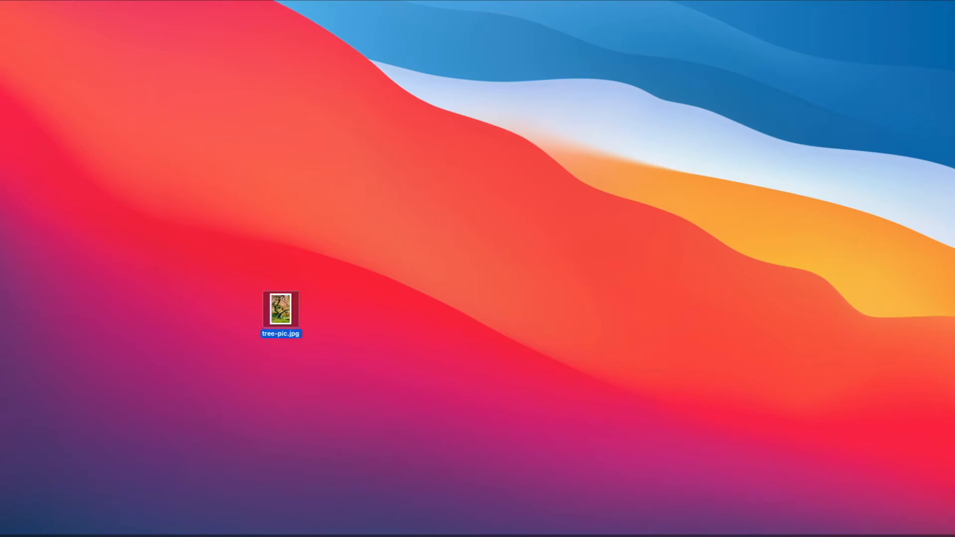
Open tree-pic.jpg from the desktop in Preview.
{"action": "double_click", "coordinate": [281, 312]}
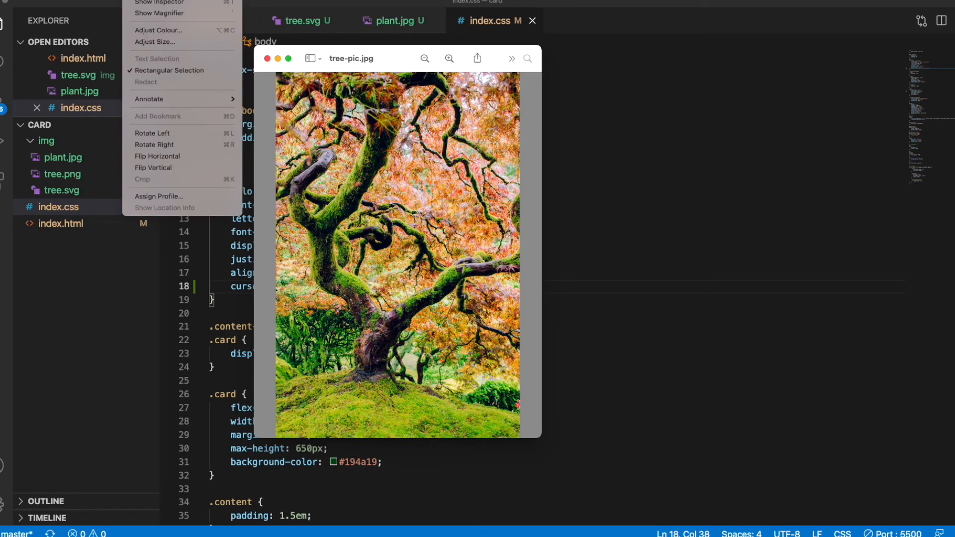
Adjust tree-pic.jpg's size to width 24, scaled proportionally to 24 by 36 pixels.
{"action": "left_click", "coordinate": [155, 41]}
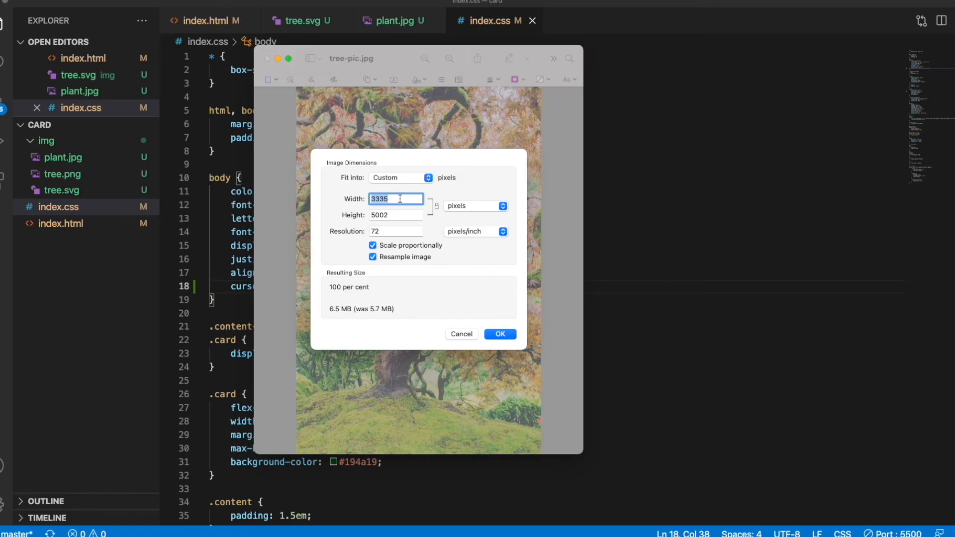
{"action": "type", "text": "24"}
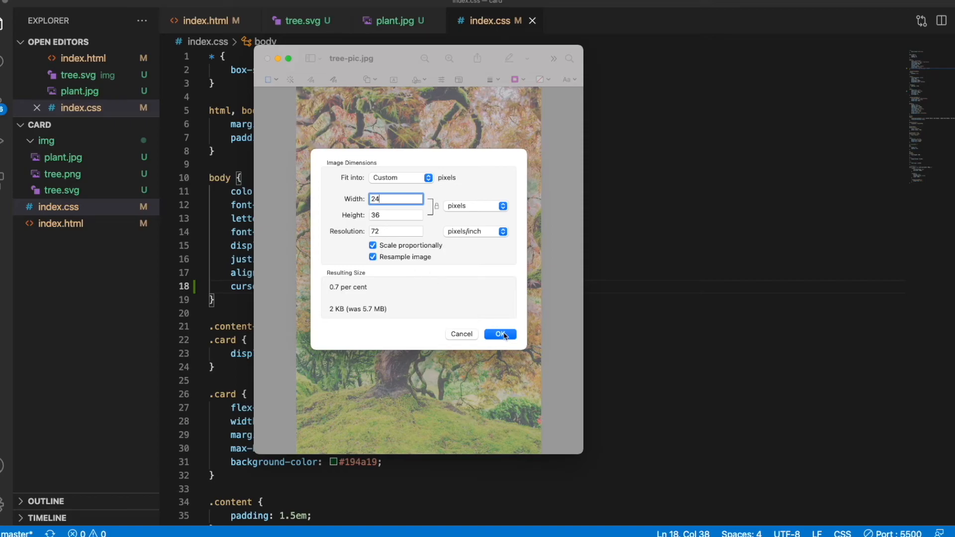
{"action": "left_click", "coordinate": [499, 334]}
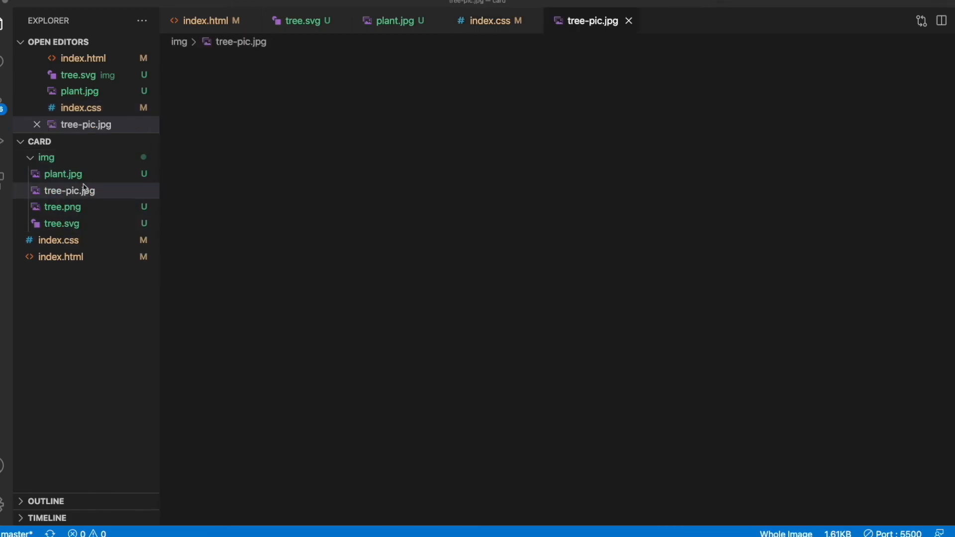
Change index.html's icon link to type image/jpg referencing img/tree-pic.jpg.
{"action": "left_click", "coordinate": [207, 20]}
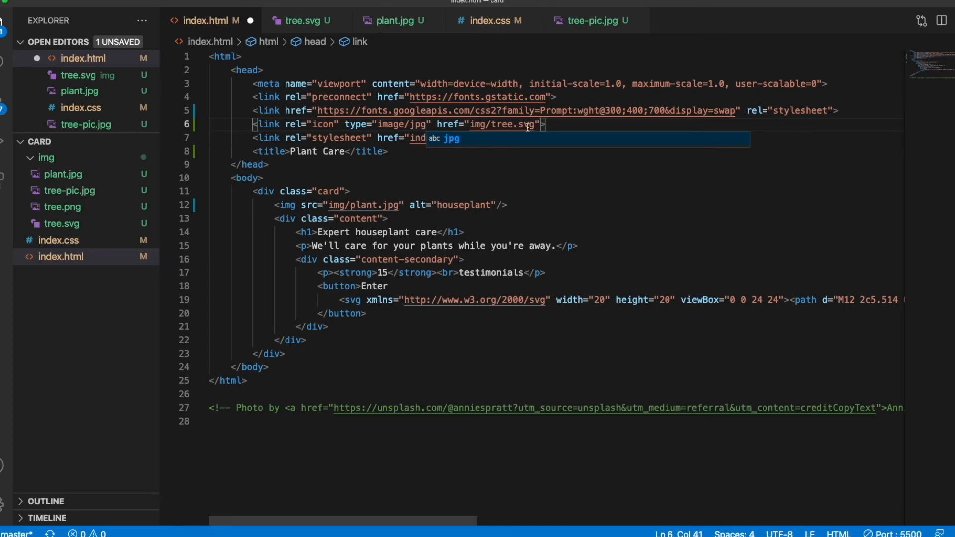
{"action": "type", "text": "tree-pic"}
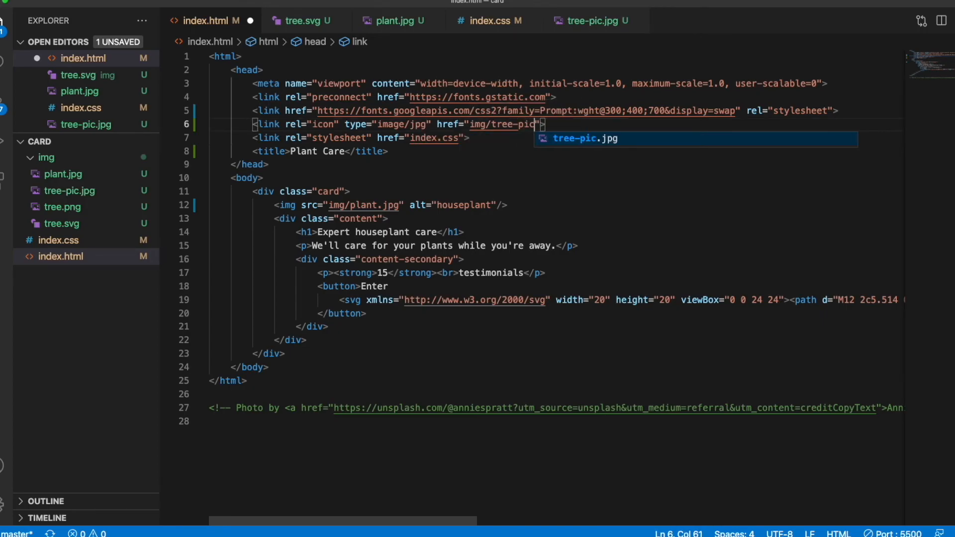